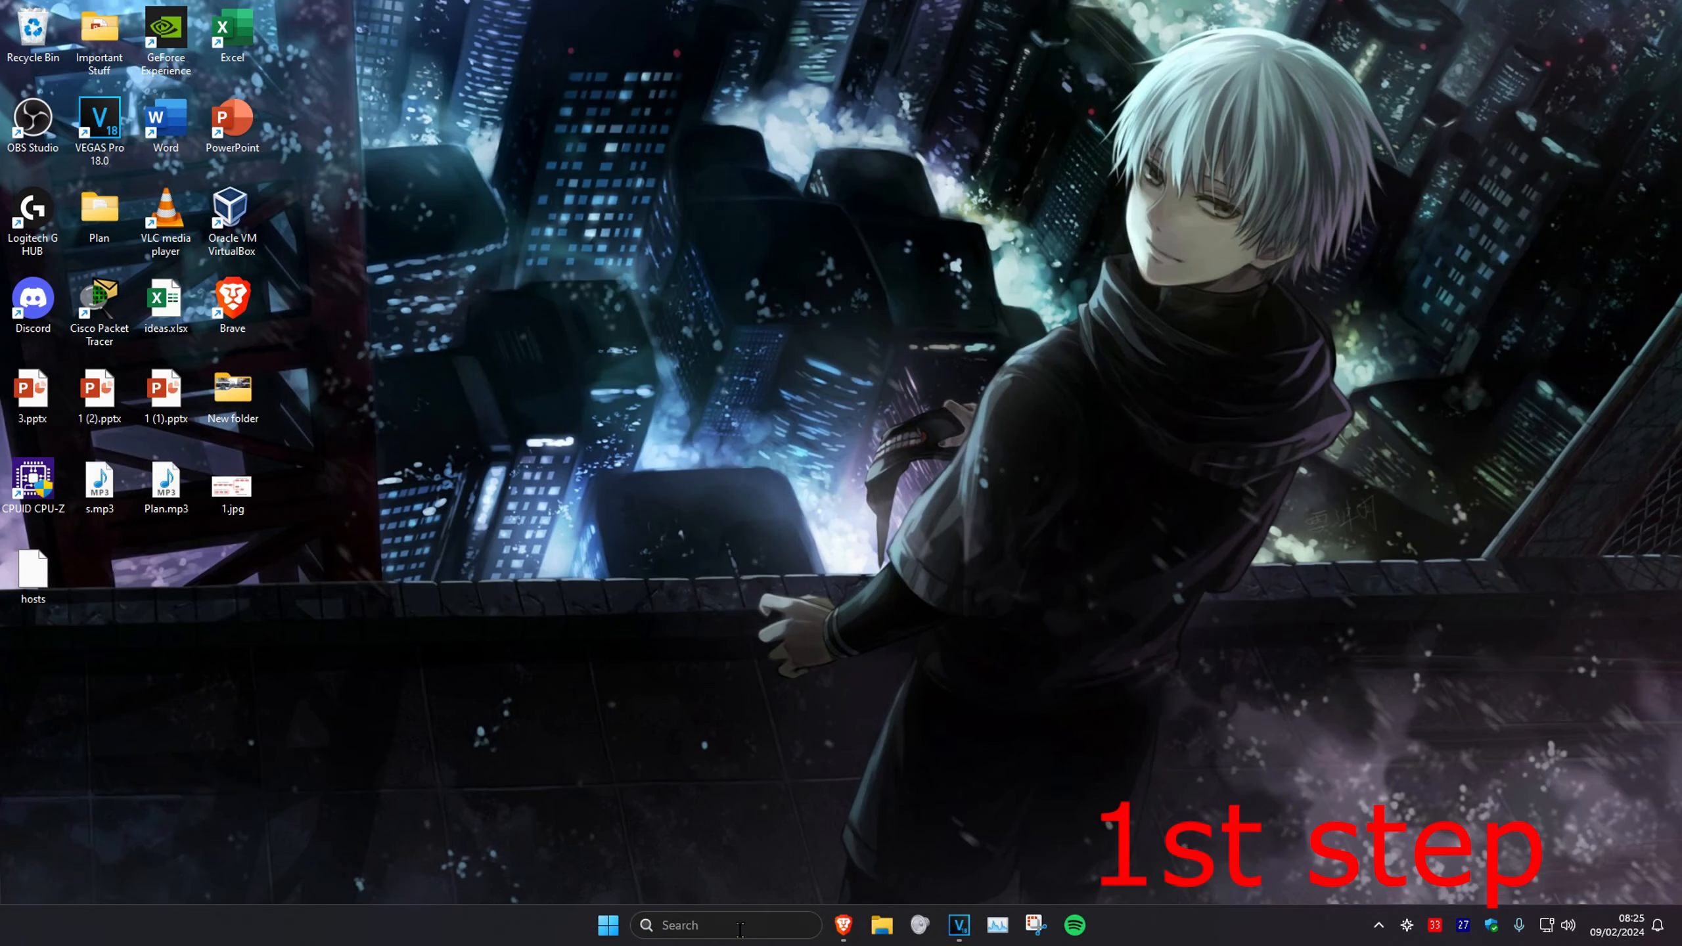
# Step: Search 'servcies' in Windows Search and launch the Services console from the results
pyautogui.write('servcies')
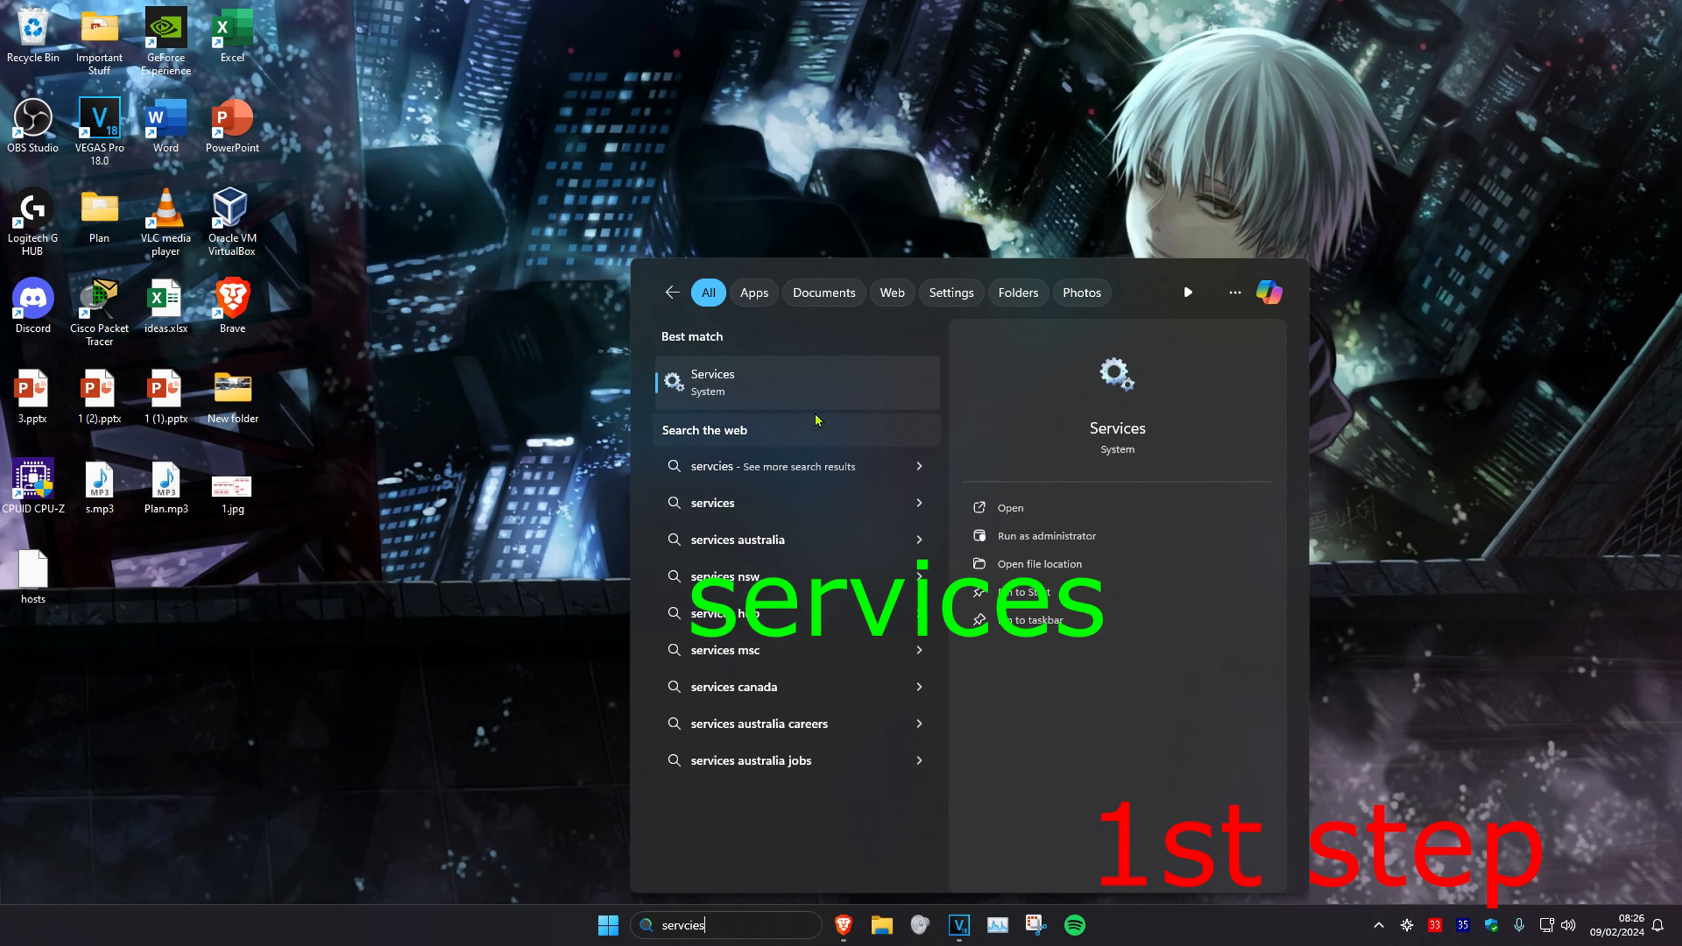
pyautogui.click(712, 383)
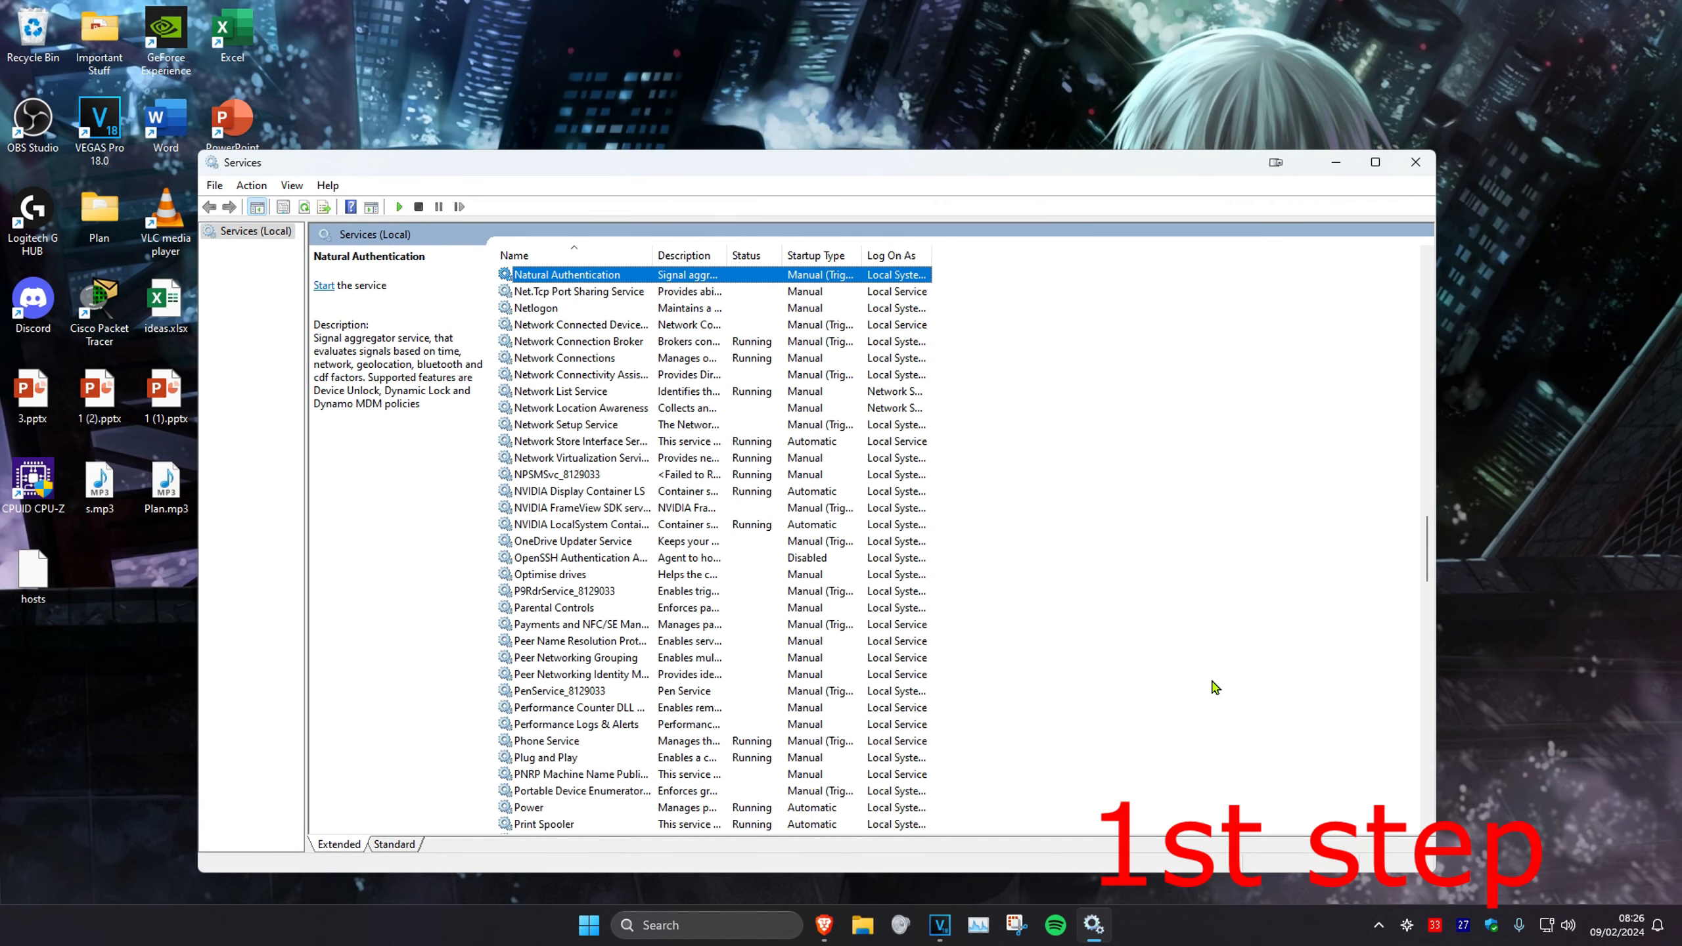
# Step: Restart the NVIDIA Display Container LS service from its context menu
pyautogui.scroll(-3)
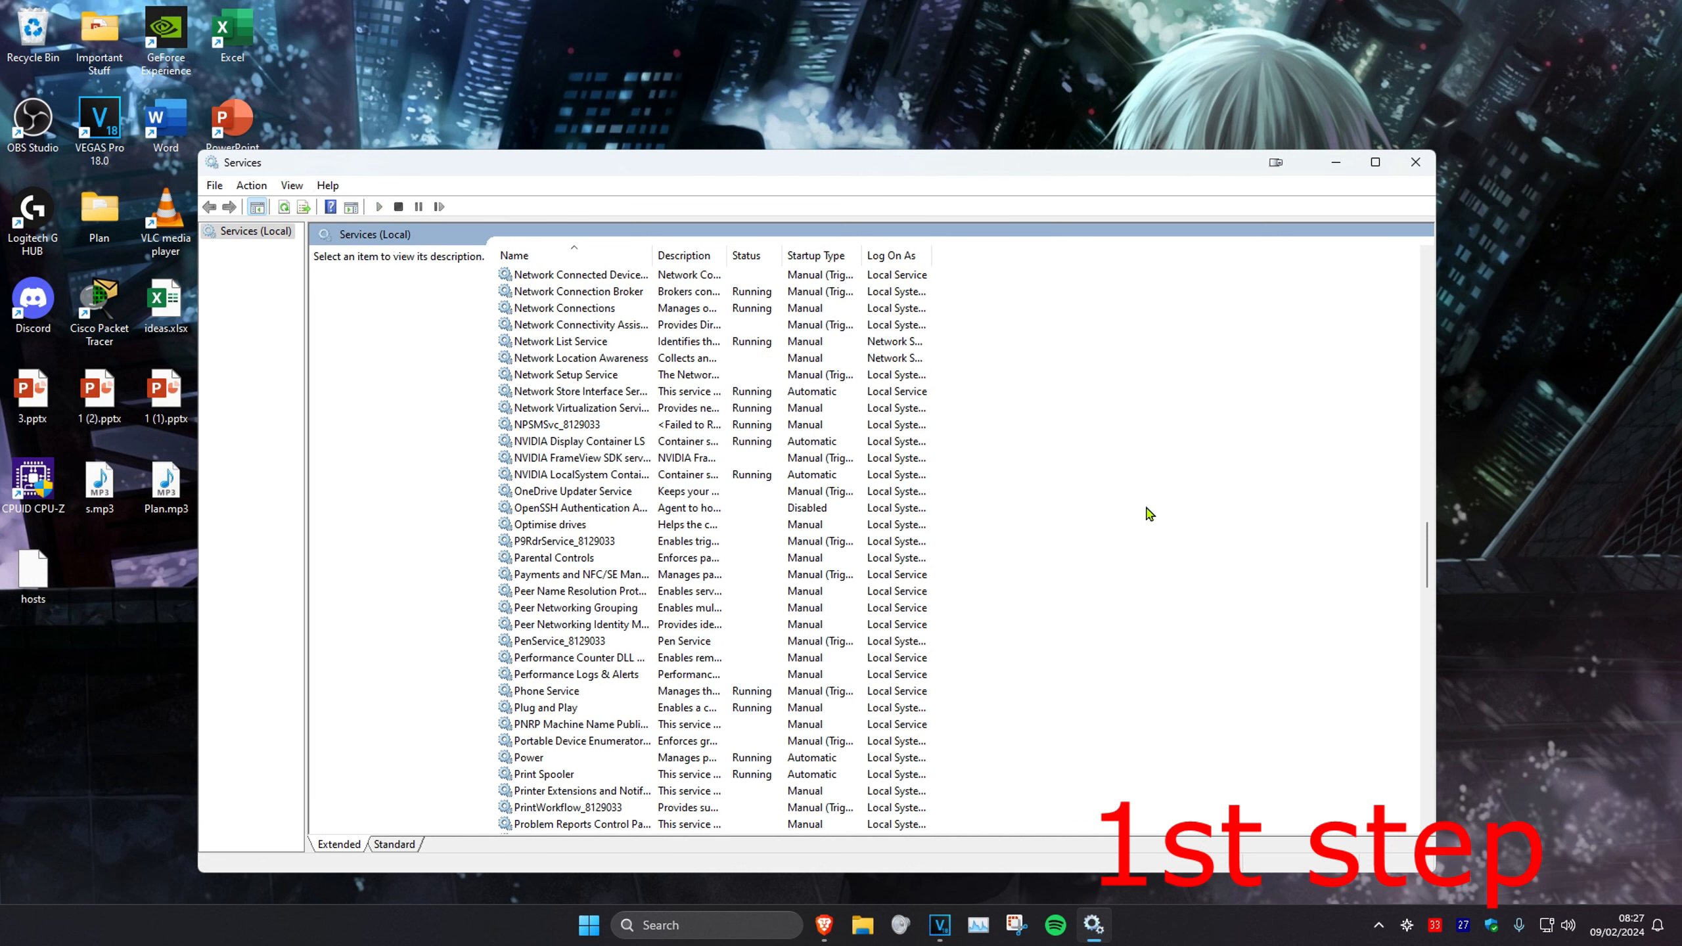
pyautogui.moveTo(582, 458)
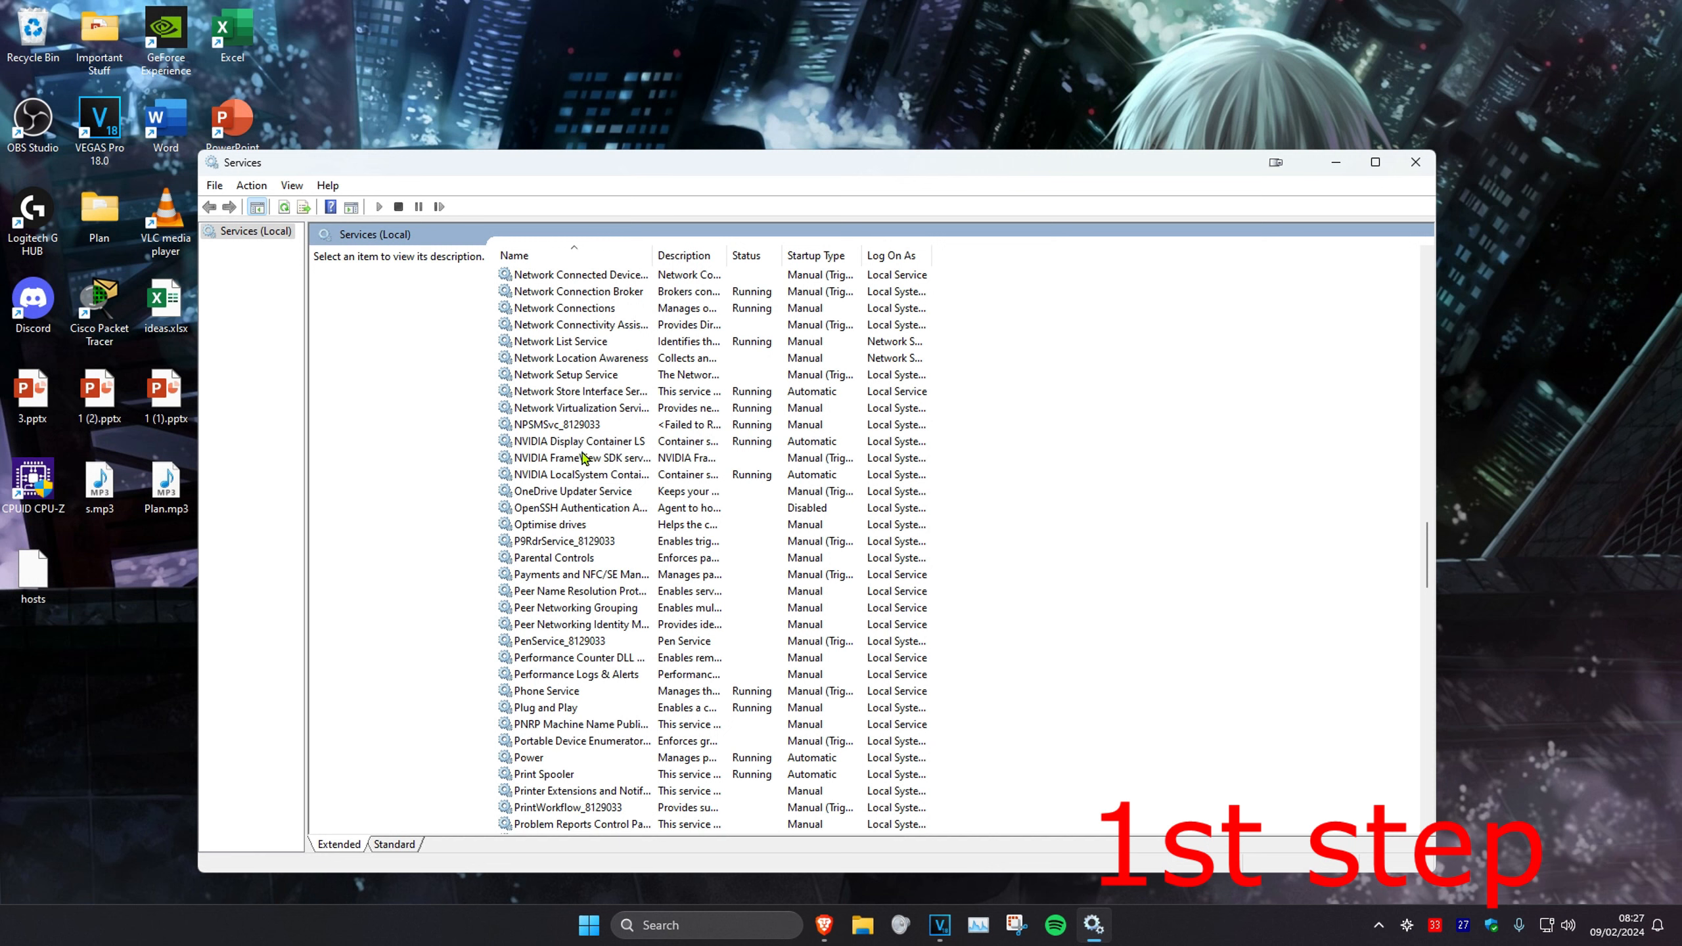
pyautogui.click(580, 442)
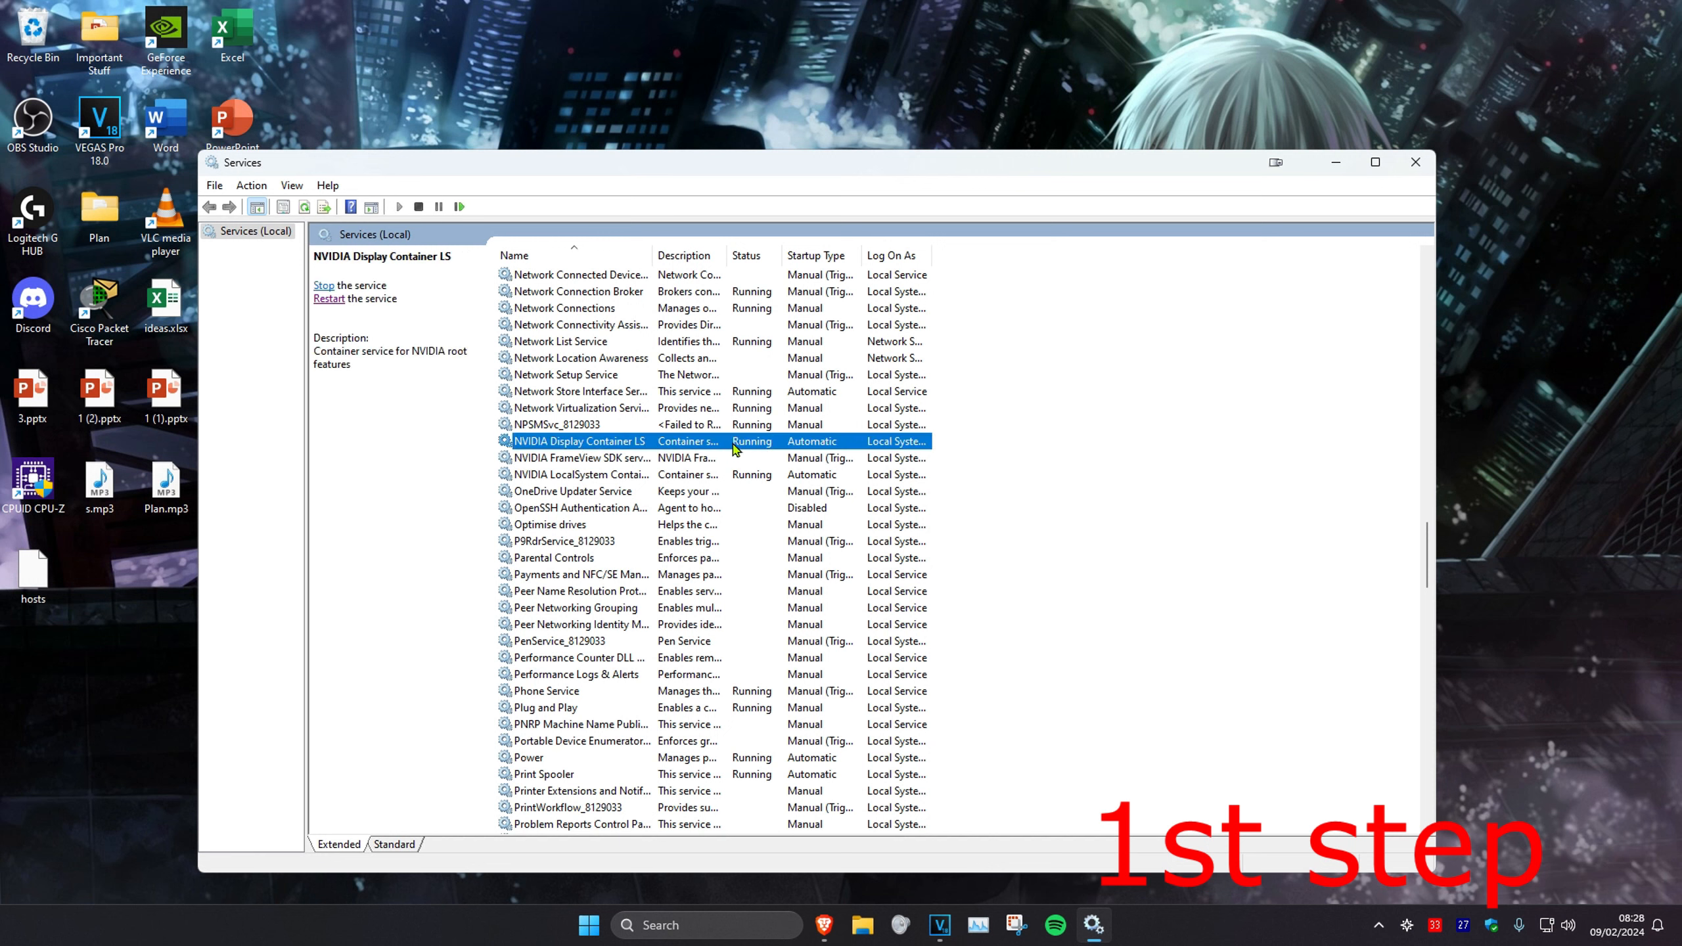
pyautogui.rightClick(579, 441)
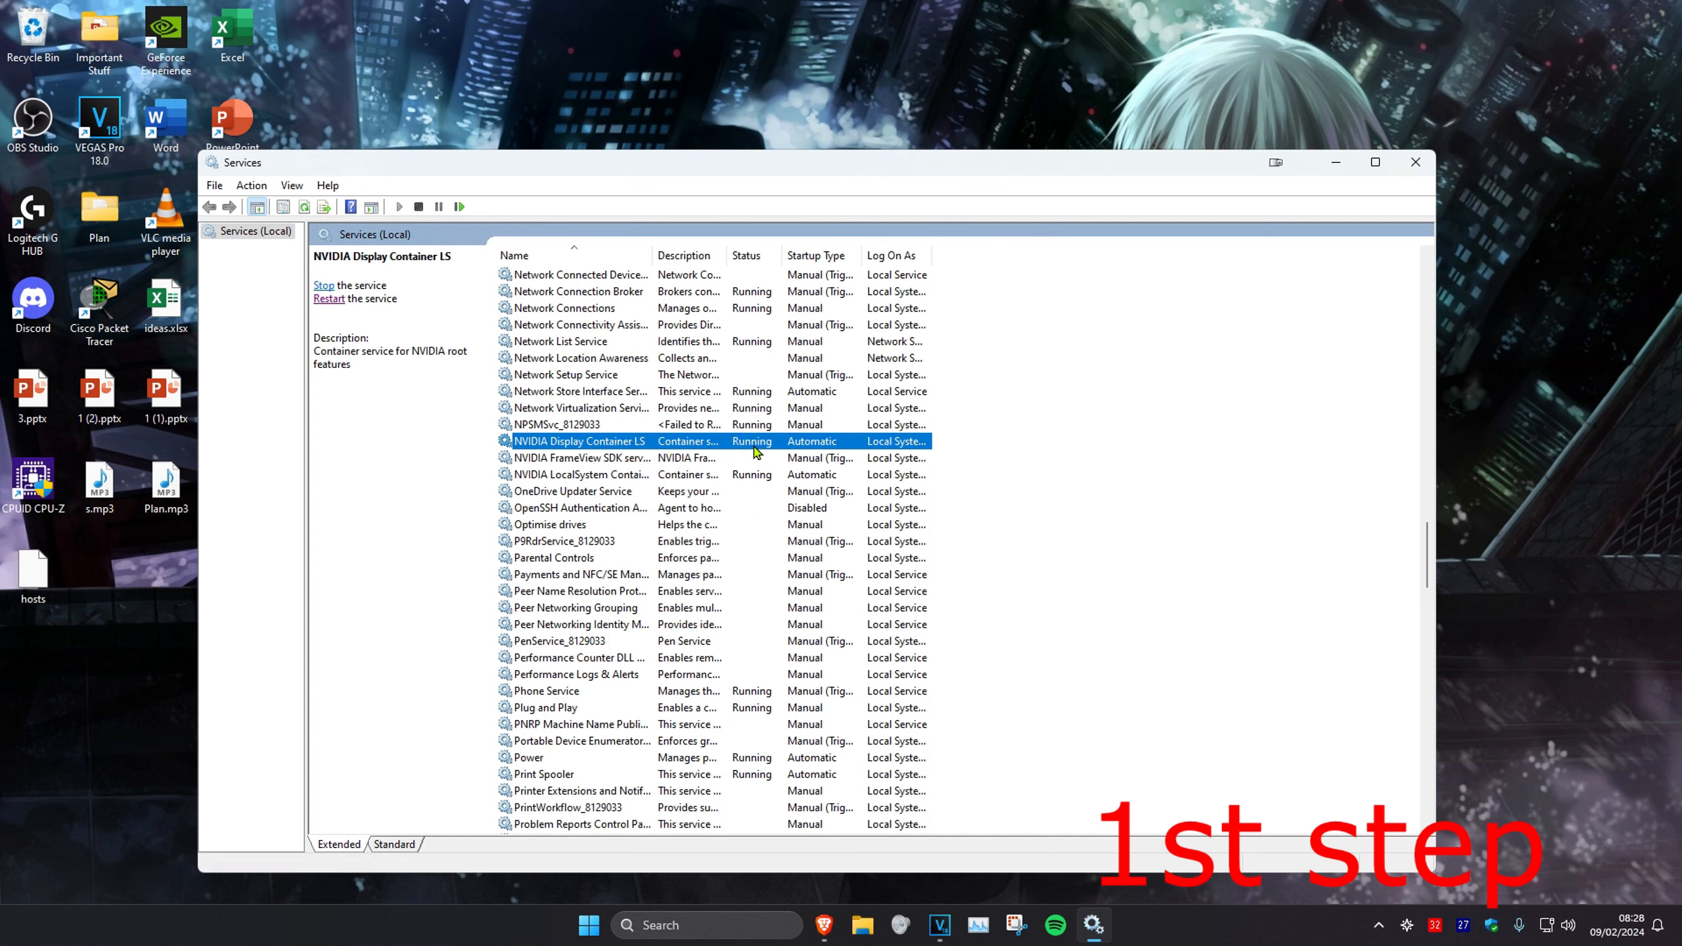
pyautogui.rightClick(579, 441)
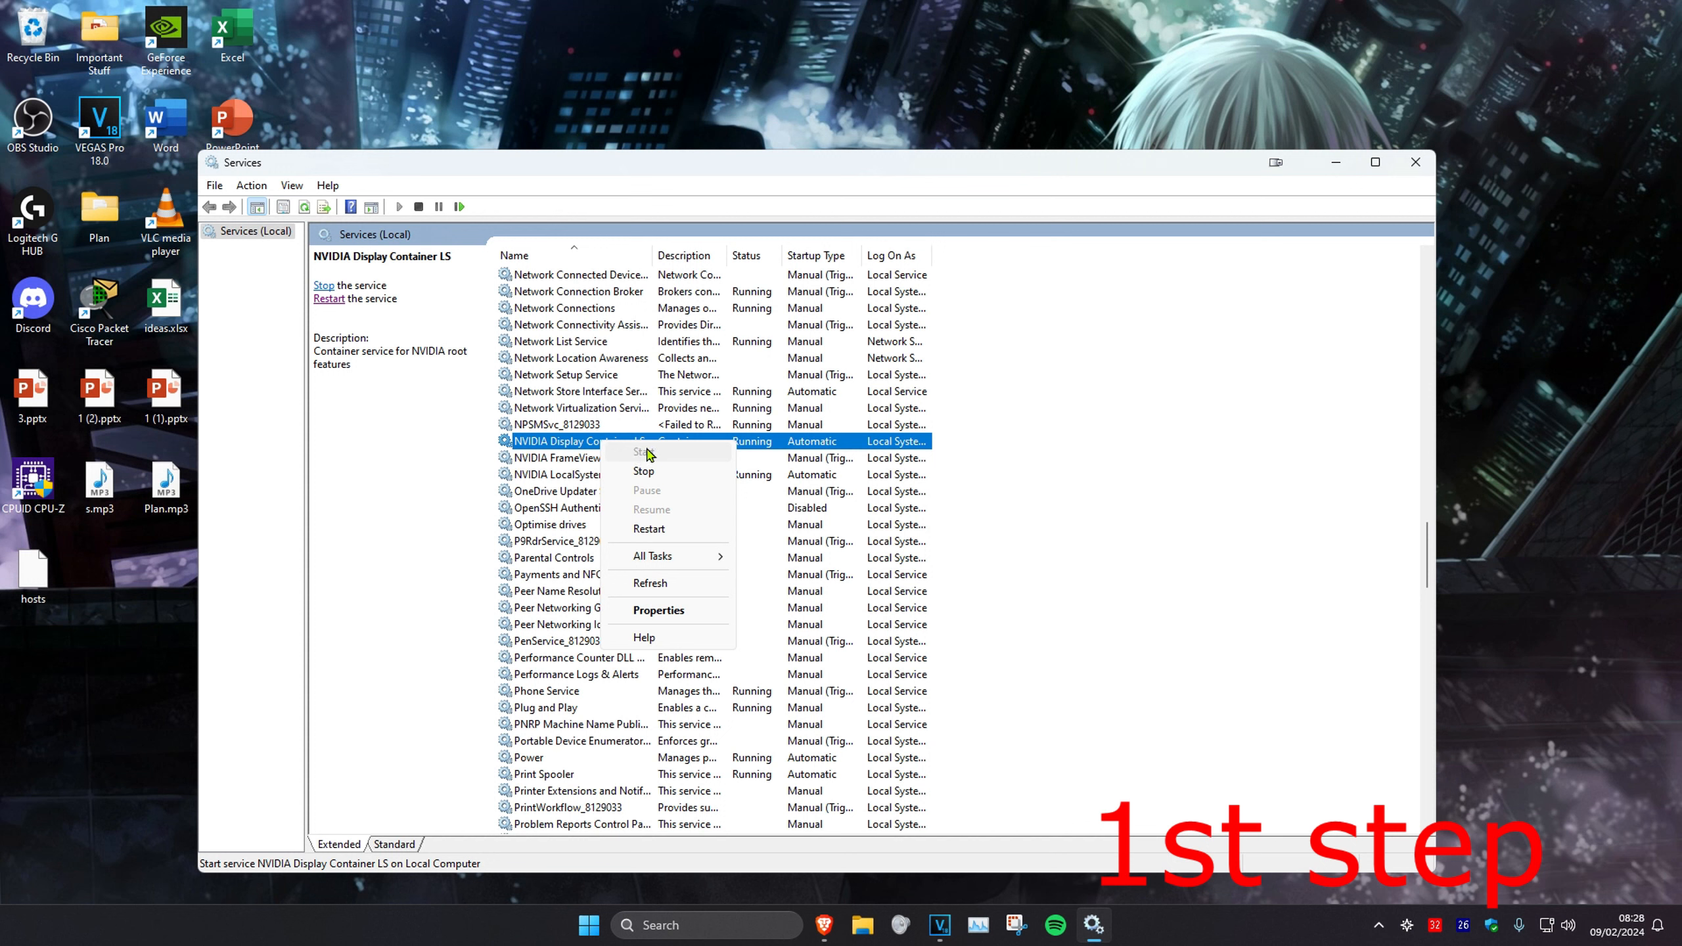
pyautogui.moveTo(657, 528)
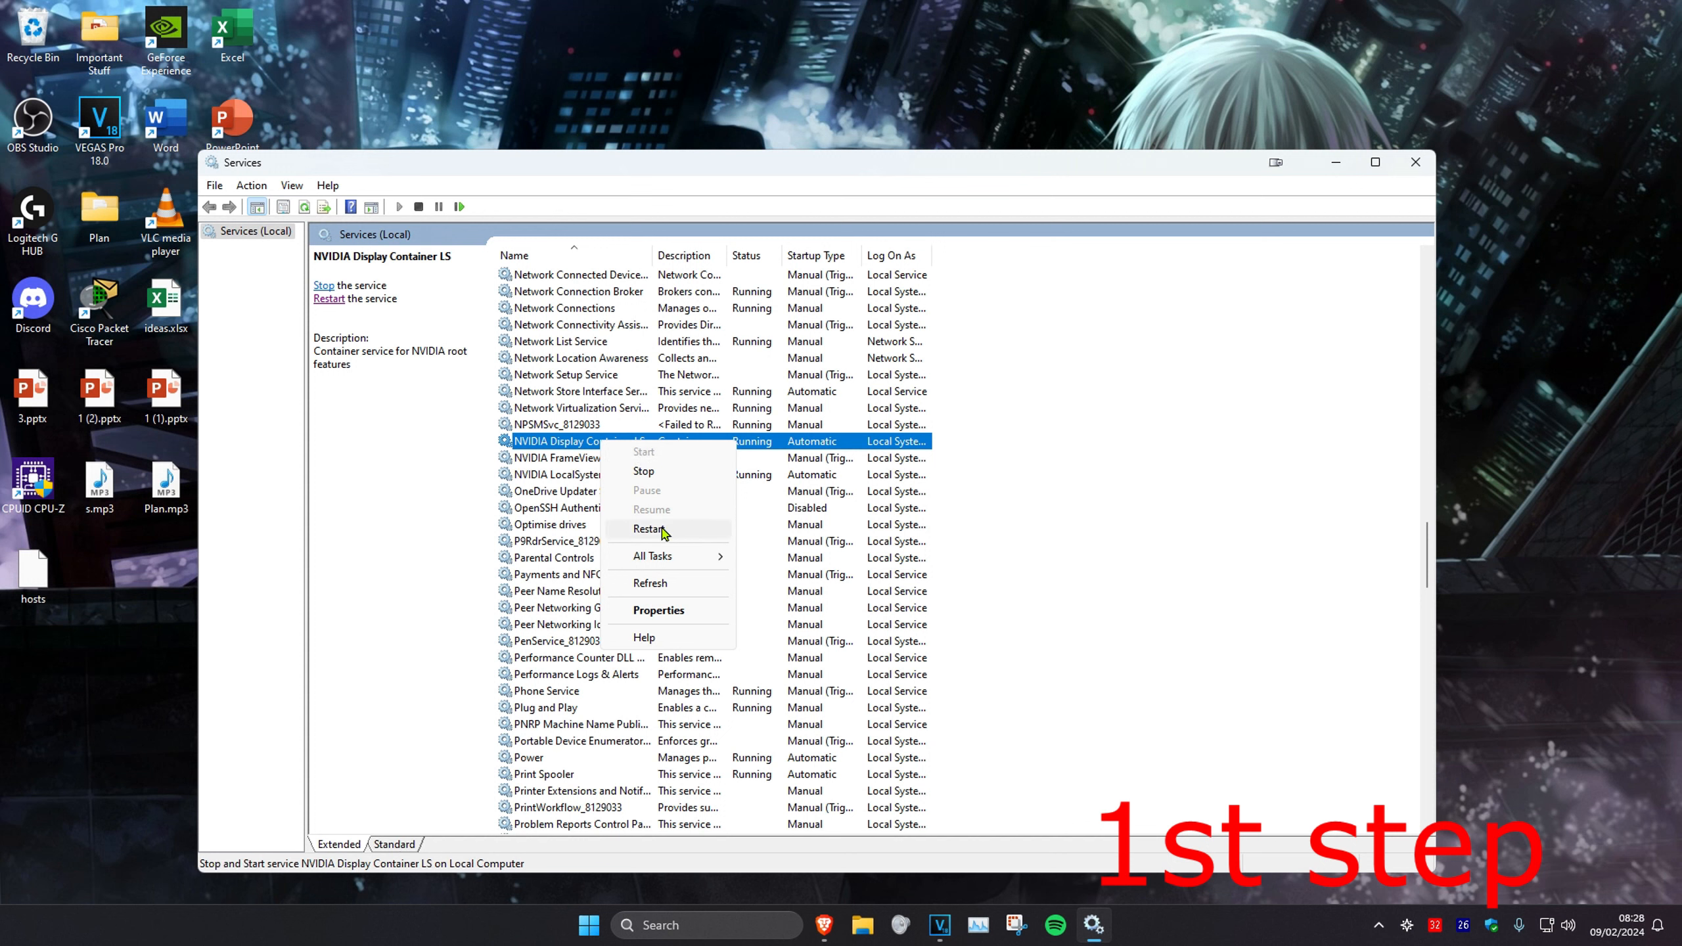
pyautogui.click(650, 528)
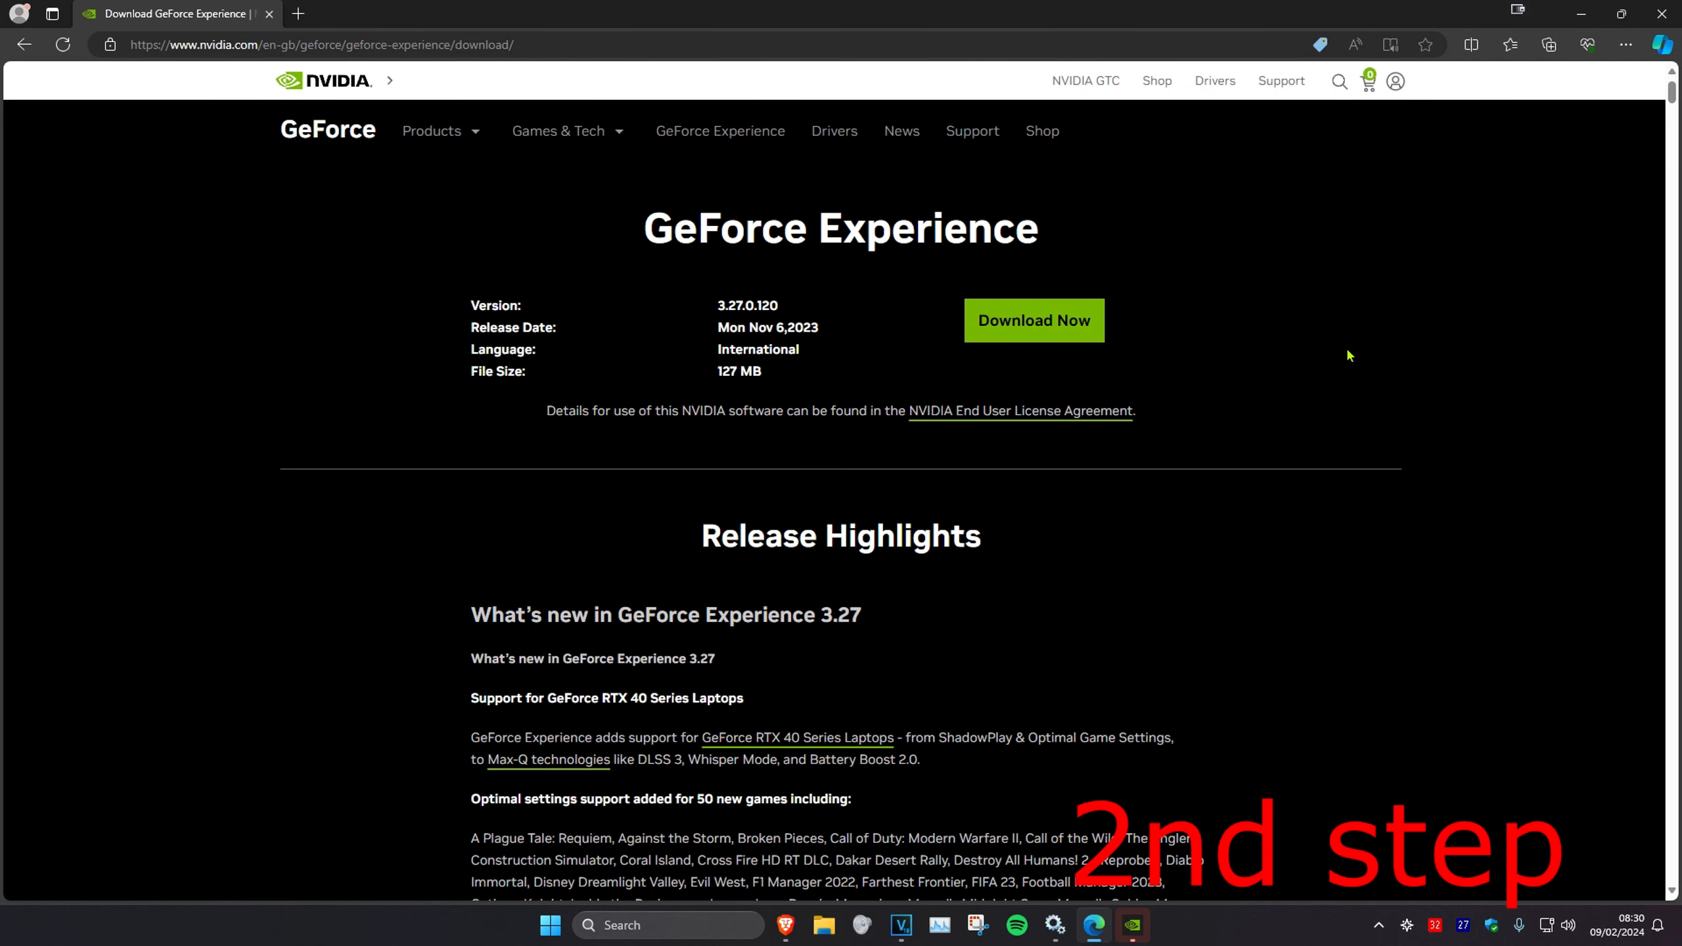
pyautogui.moveTo(1243, 581)
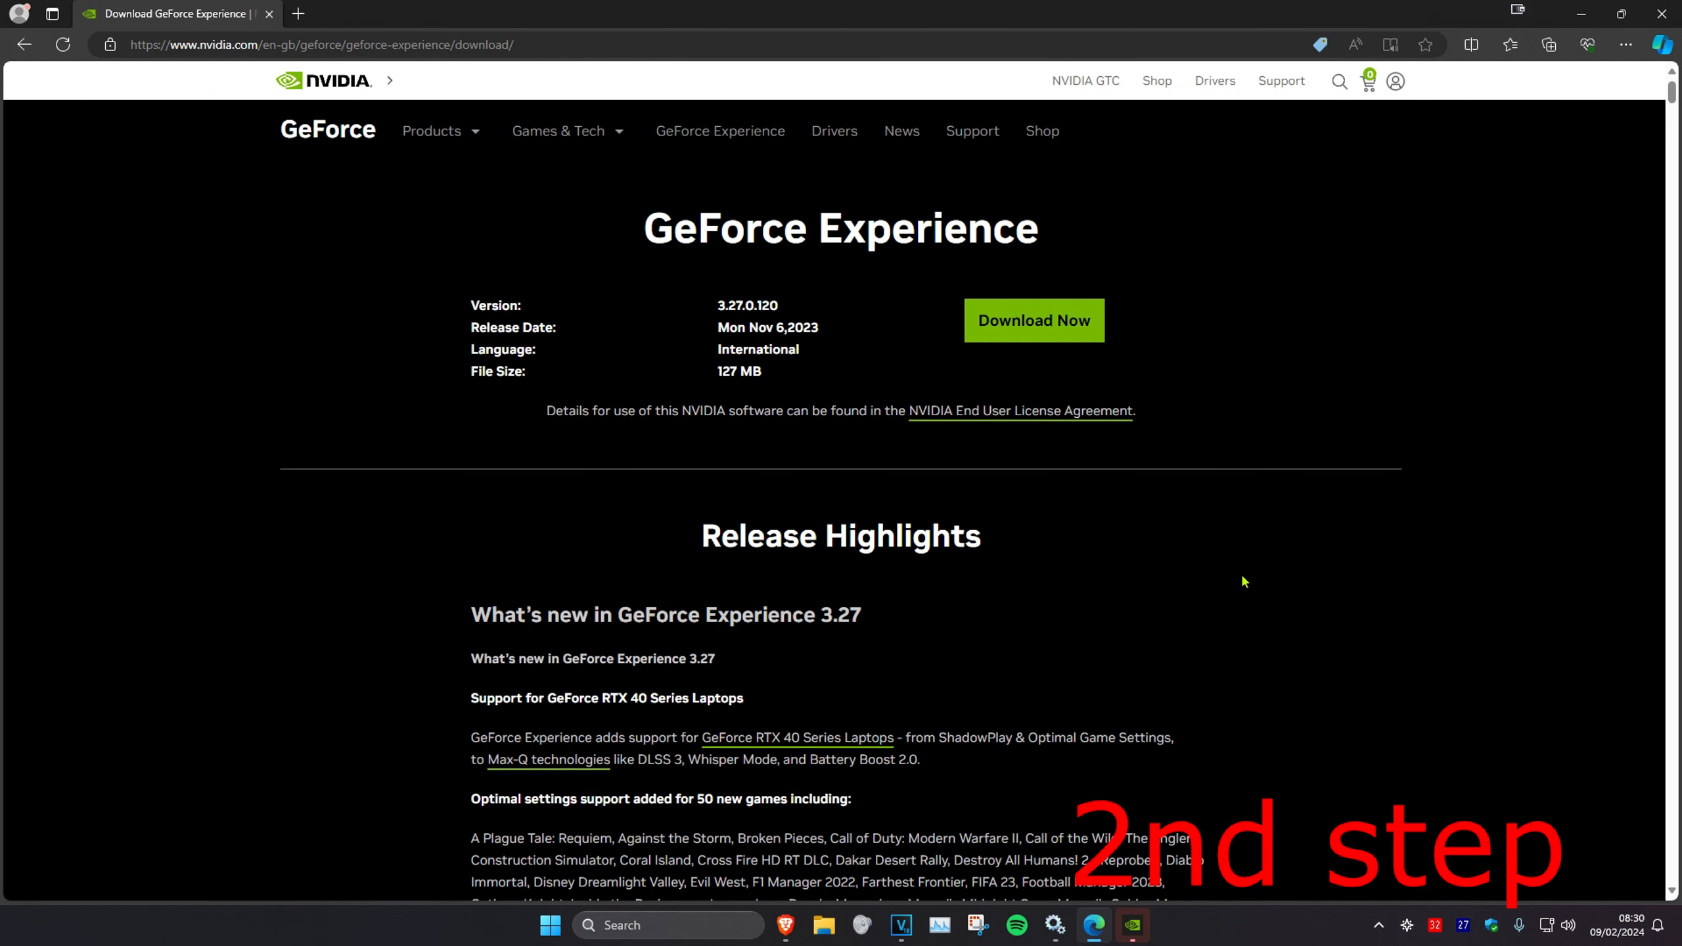
pyautogui.moveTo(1146, 482)
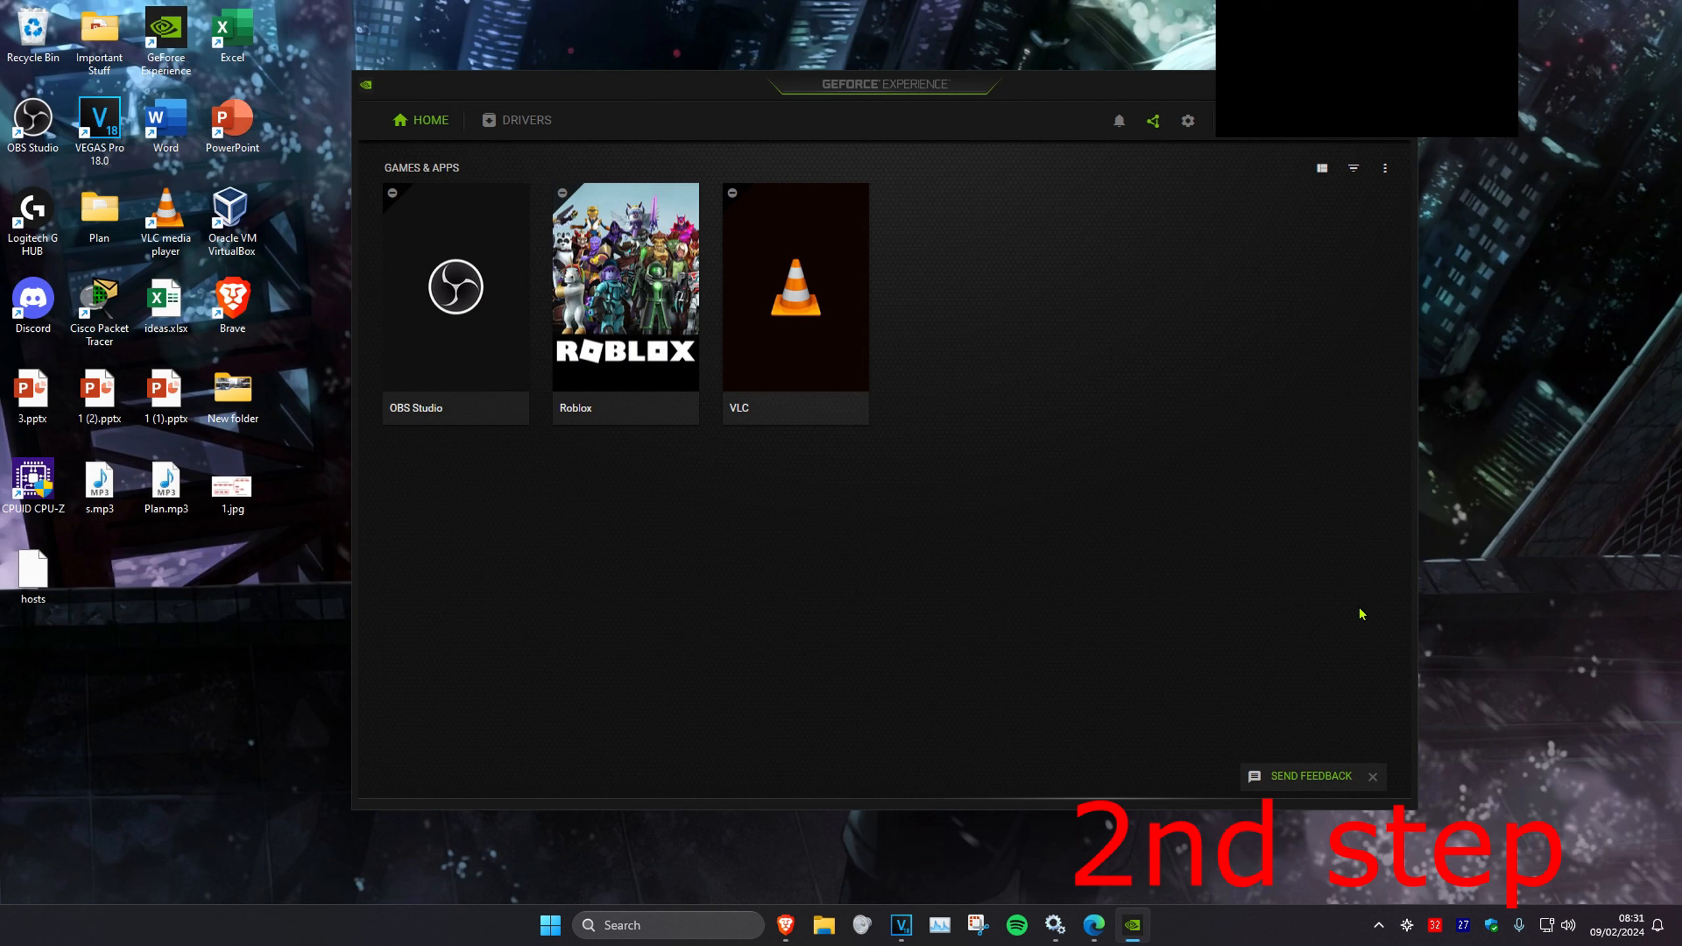
pyautogui.moveTo(1130, 478)
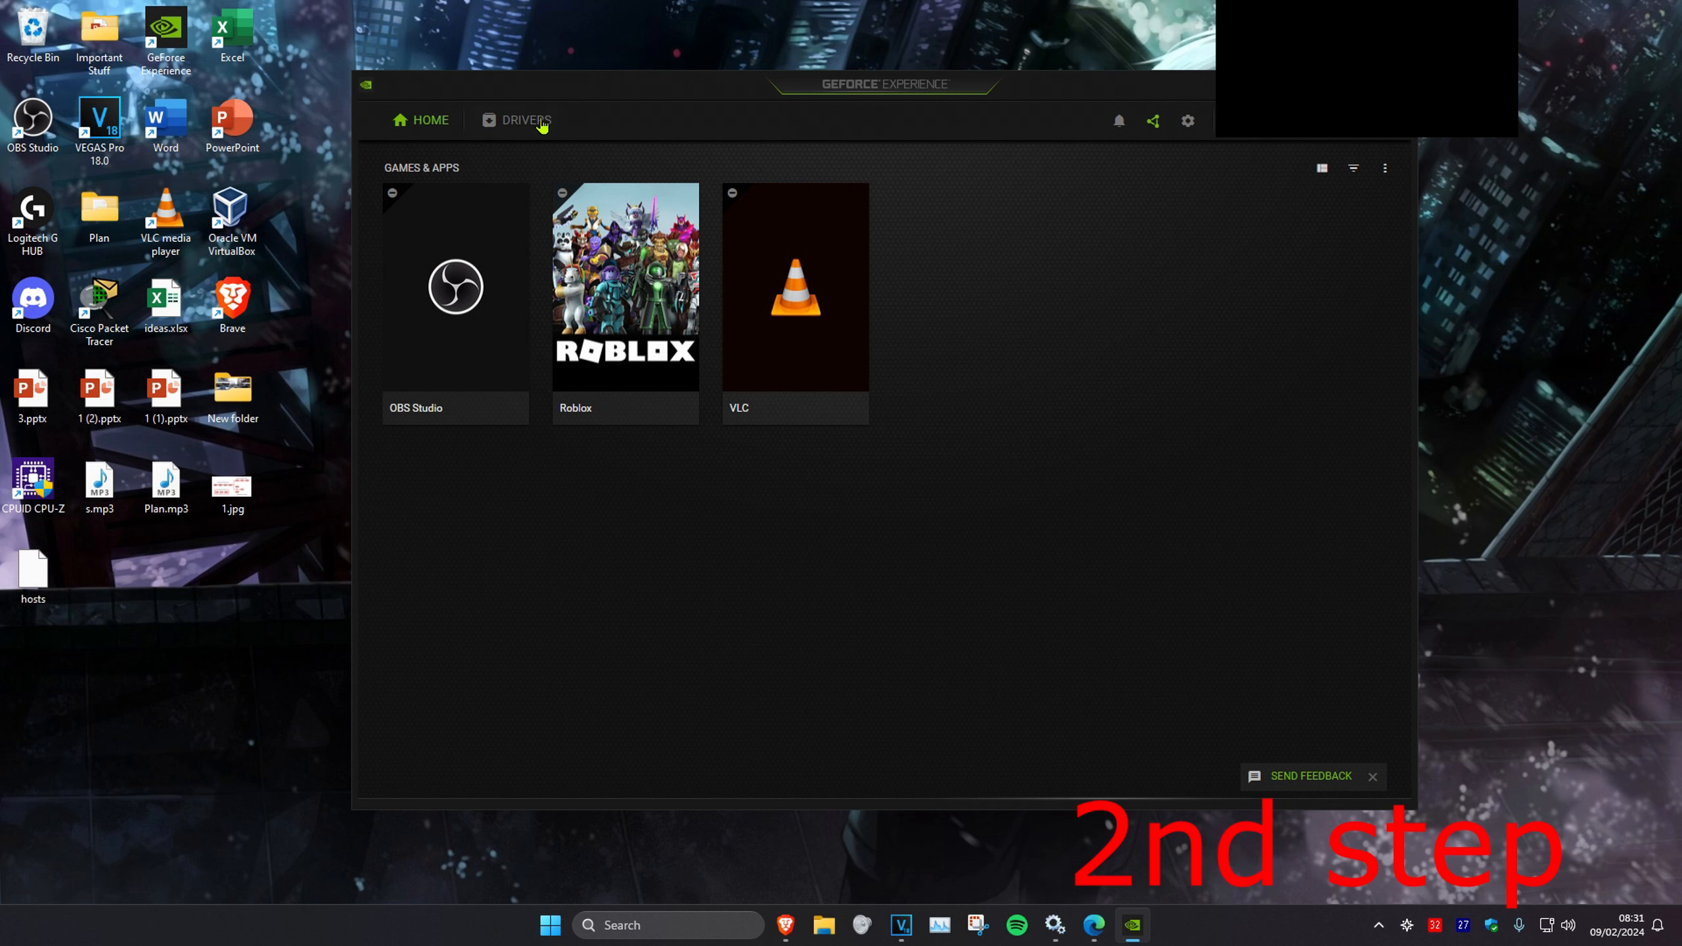
# Step: Check for updates on the Drivers tab and confirm Game Ready driver 551.23 is the latest
pyautogui.click(525, 120)
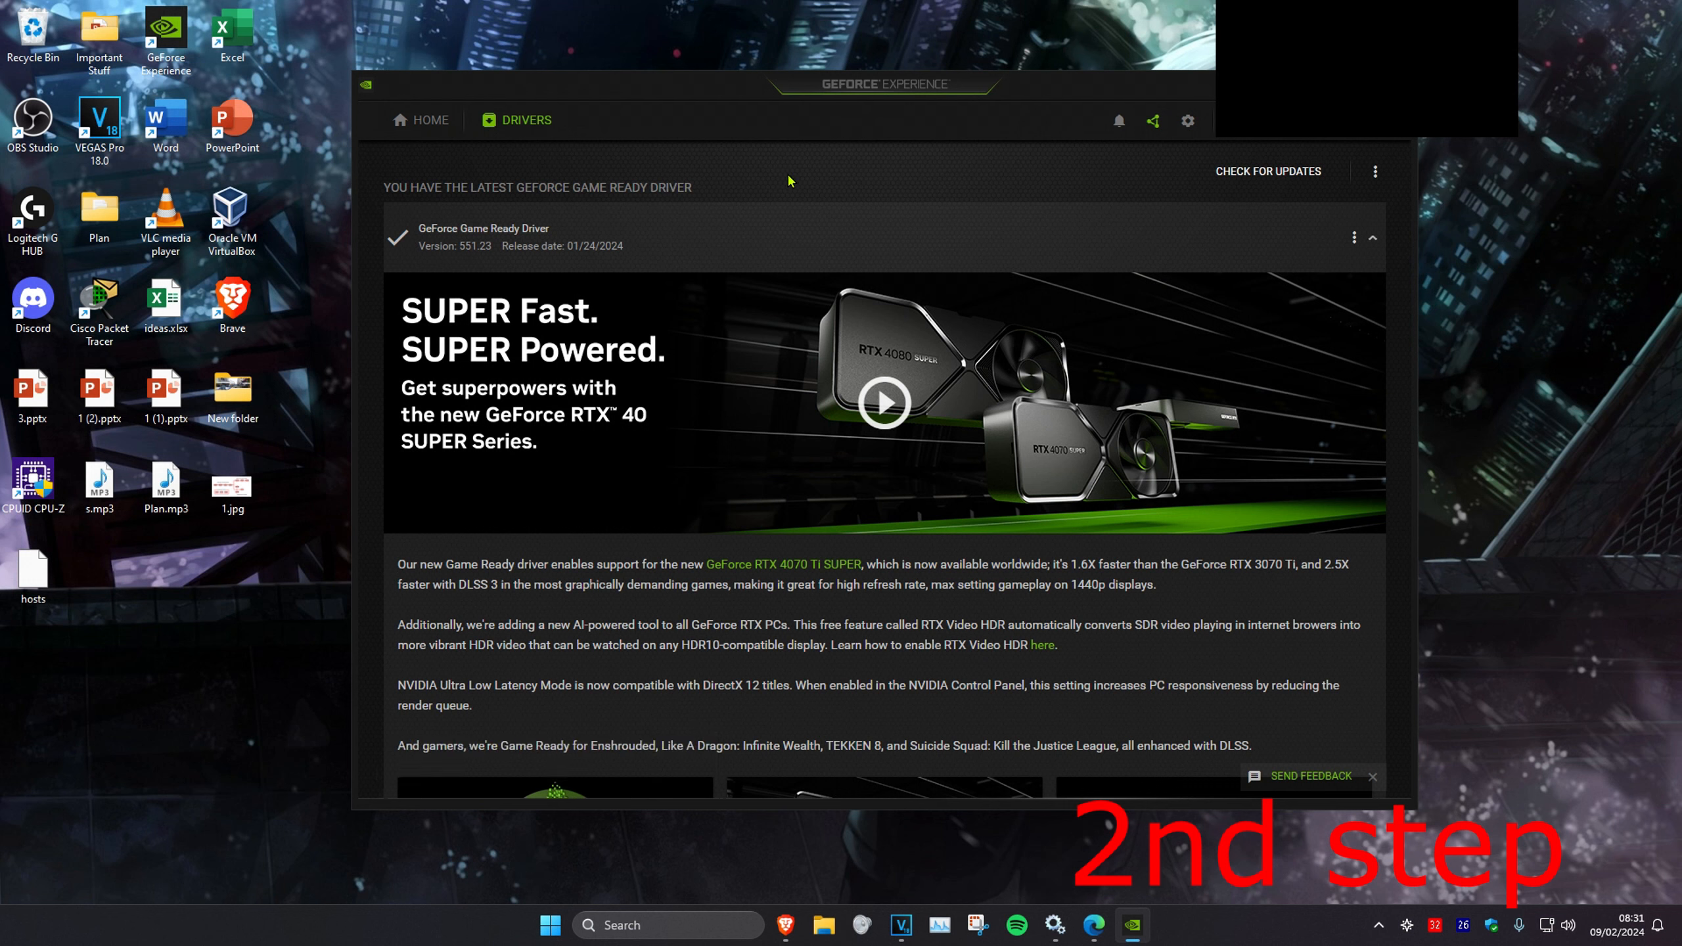
pyautogui.click(1267, 172)
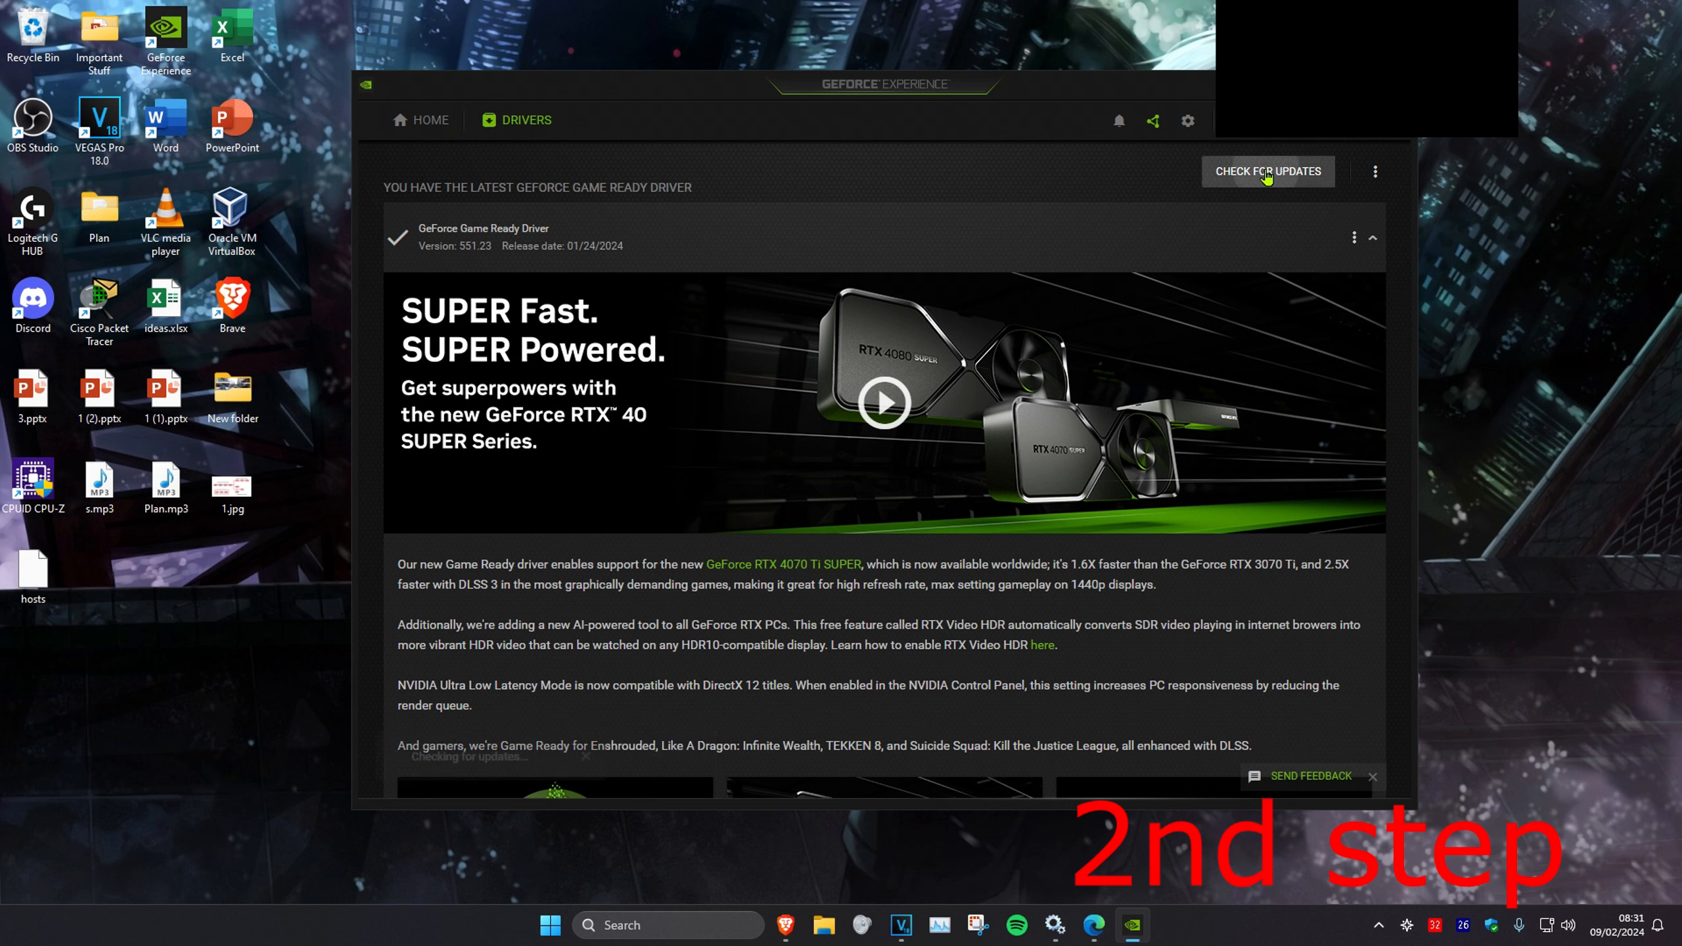
pyautogui.click(1267, 171)
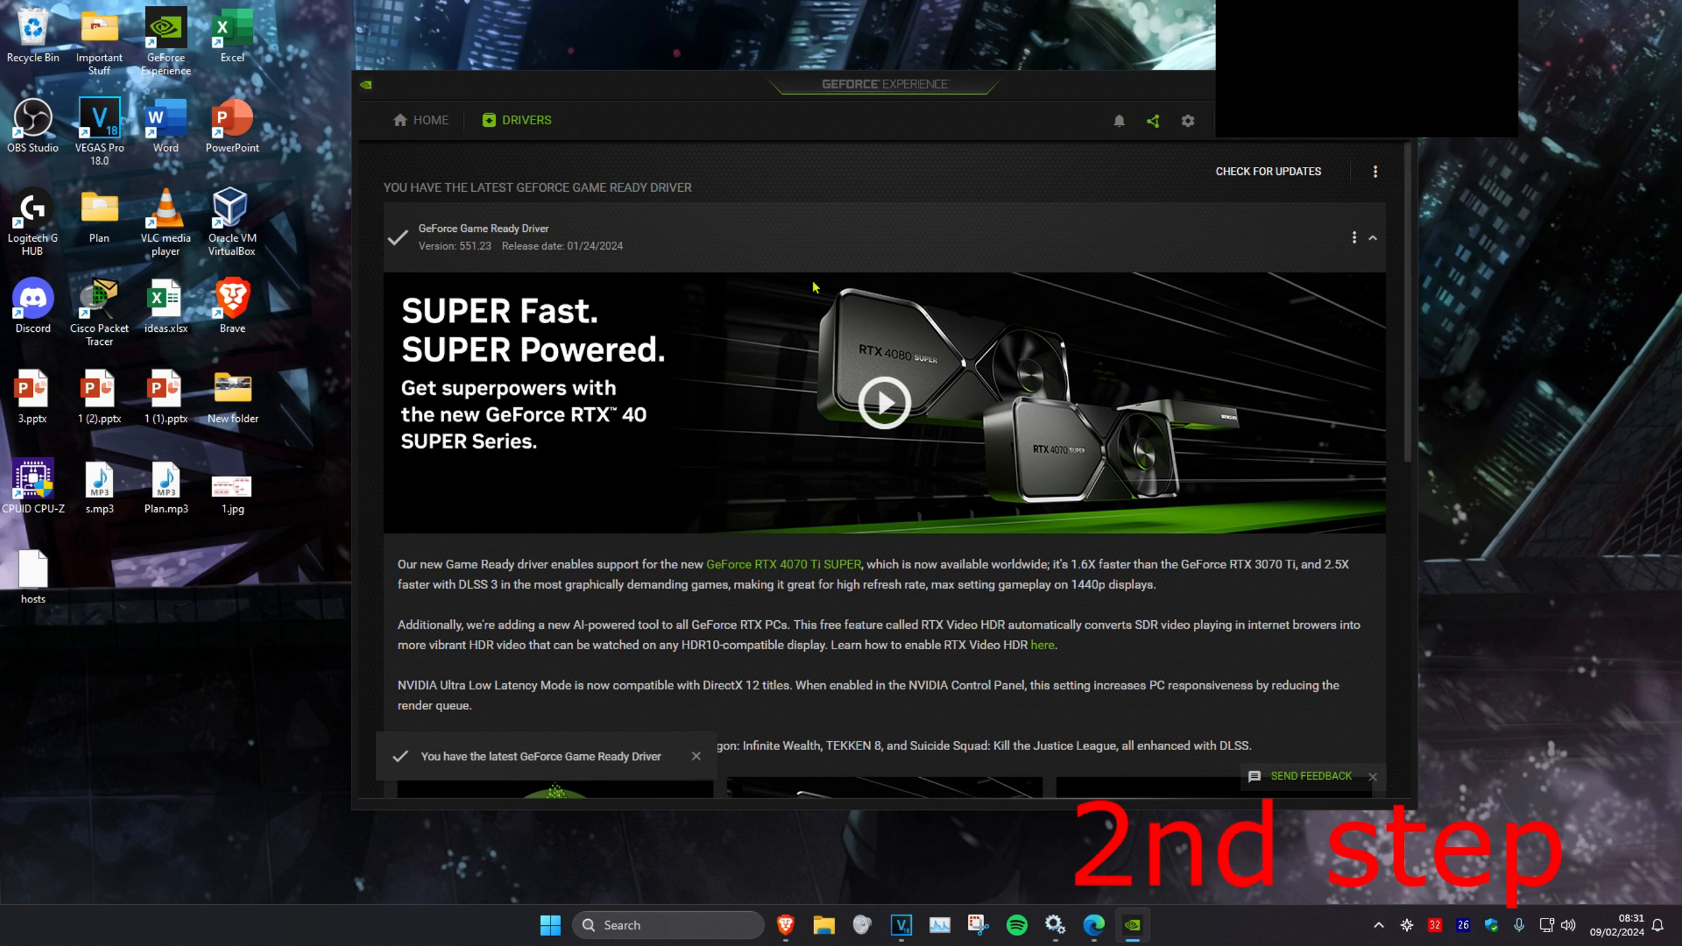
pyautogui.moveTo(849, 114)
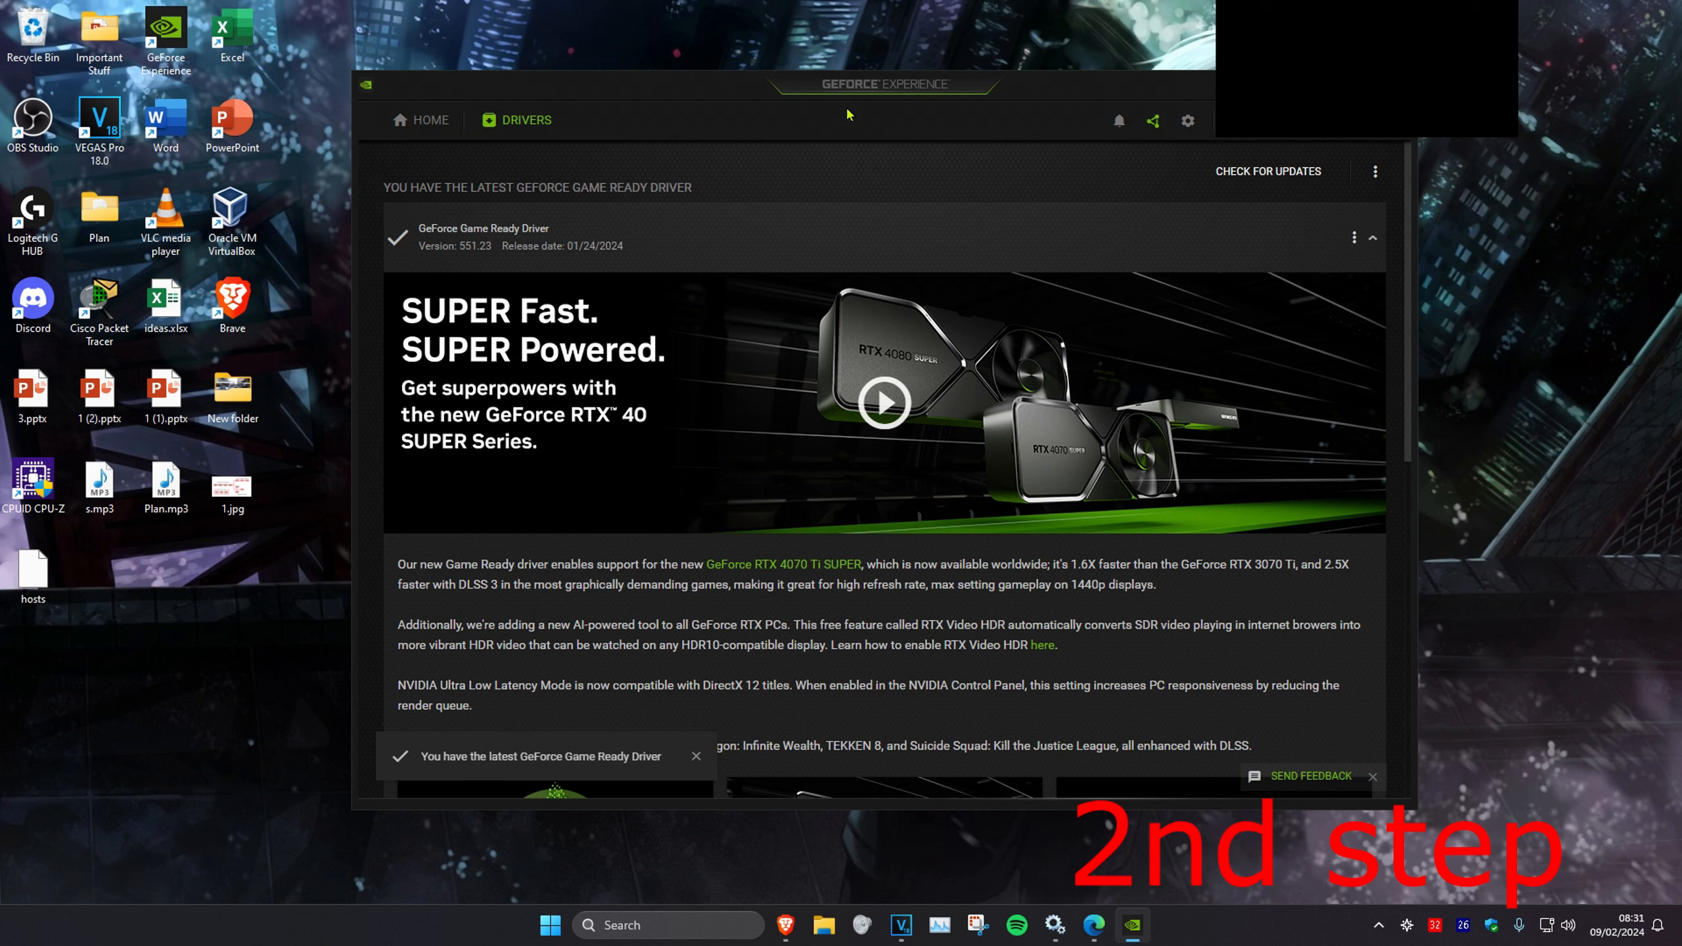